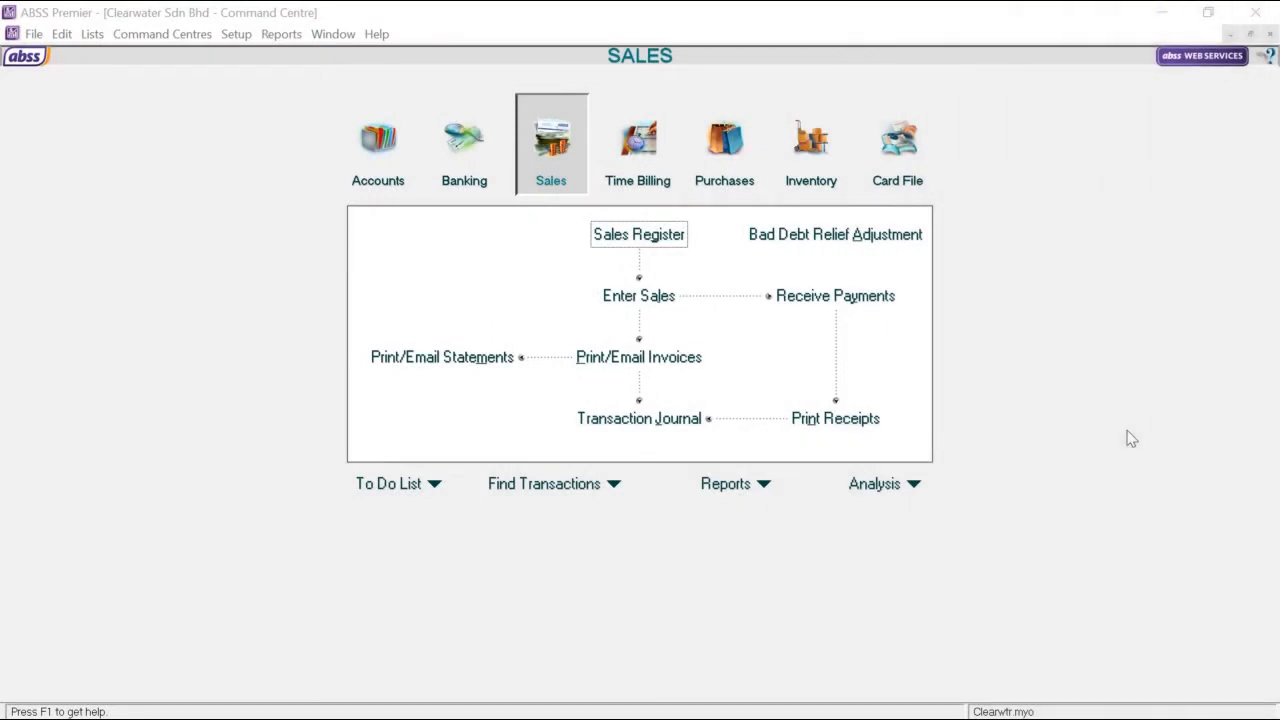
{"action": "mouse_move", "coordinate": [243, 65]}
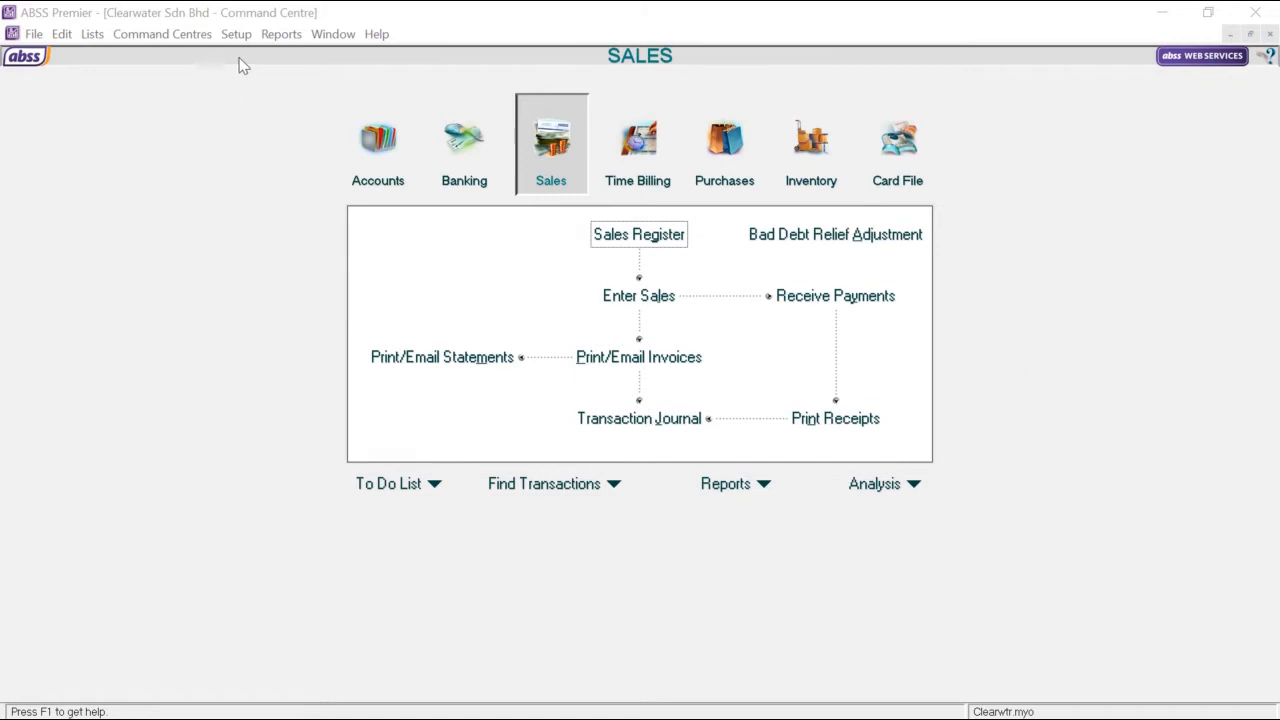
Step: Check the service tax start date in the company's registration and tax details
{"action": "left_click", "coordinate": [236, 33]}
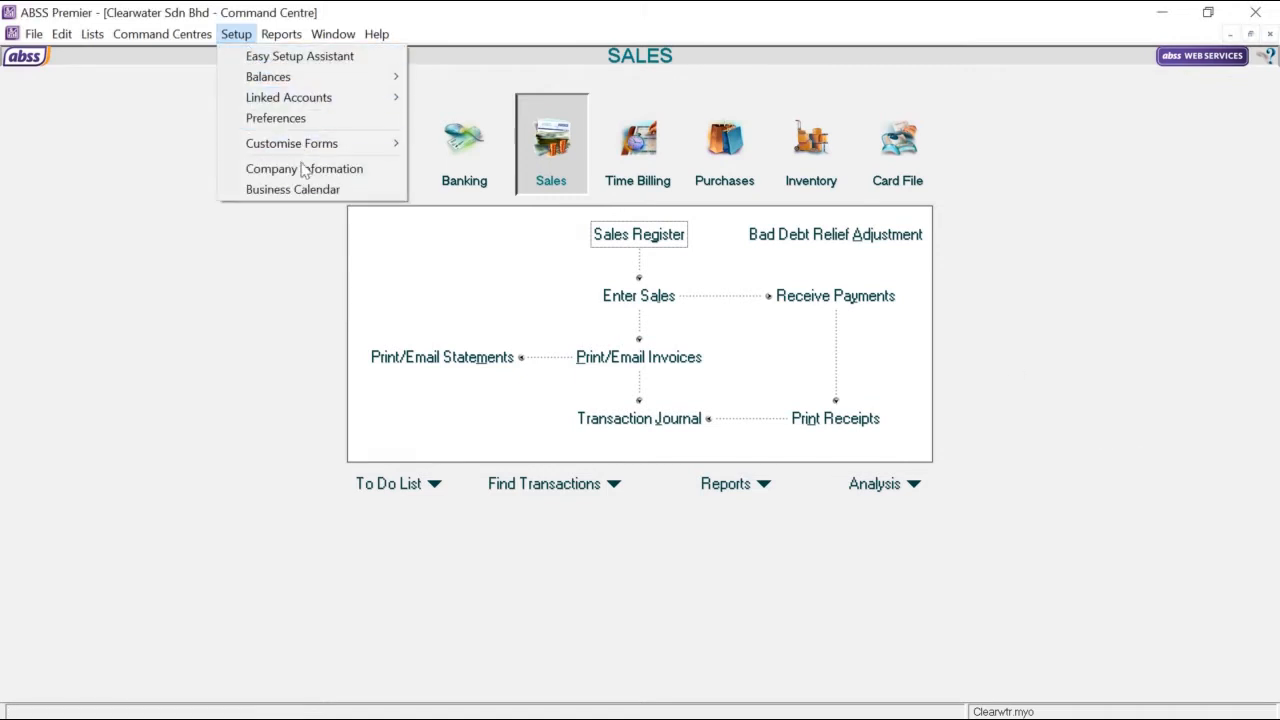
{"action": "left_click", "coordinate": [304, 168]}
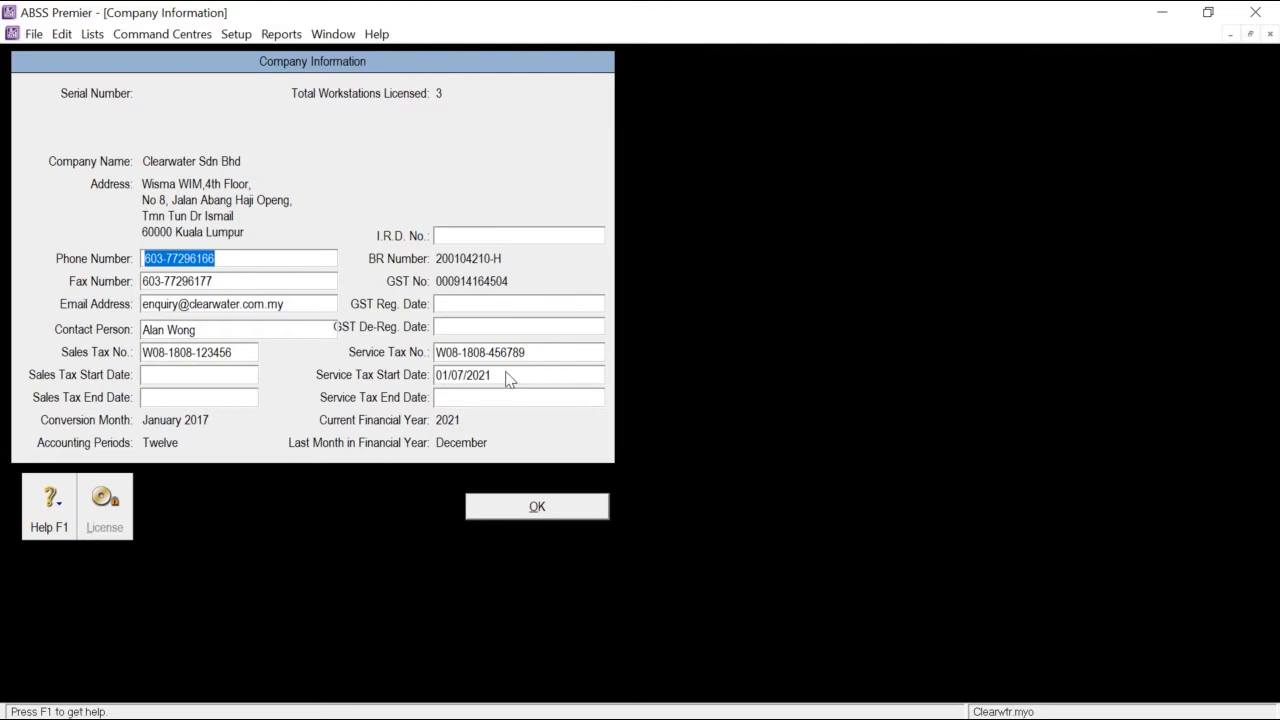
{"action": "mouse_move", "coordinate": [560, 360]}
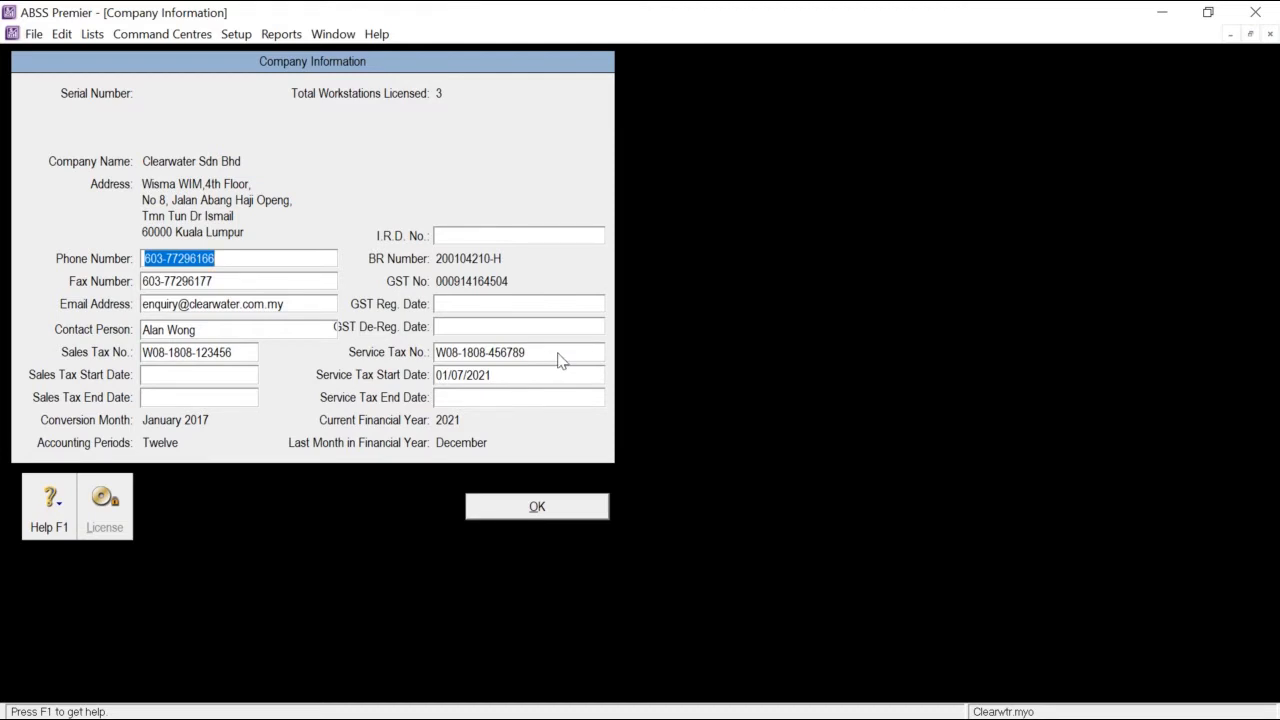
{"action": "left_click", "coordinate": [465, 374]}
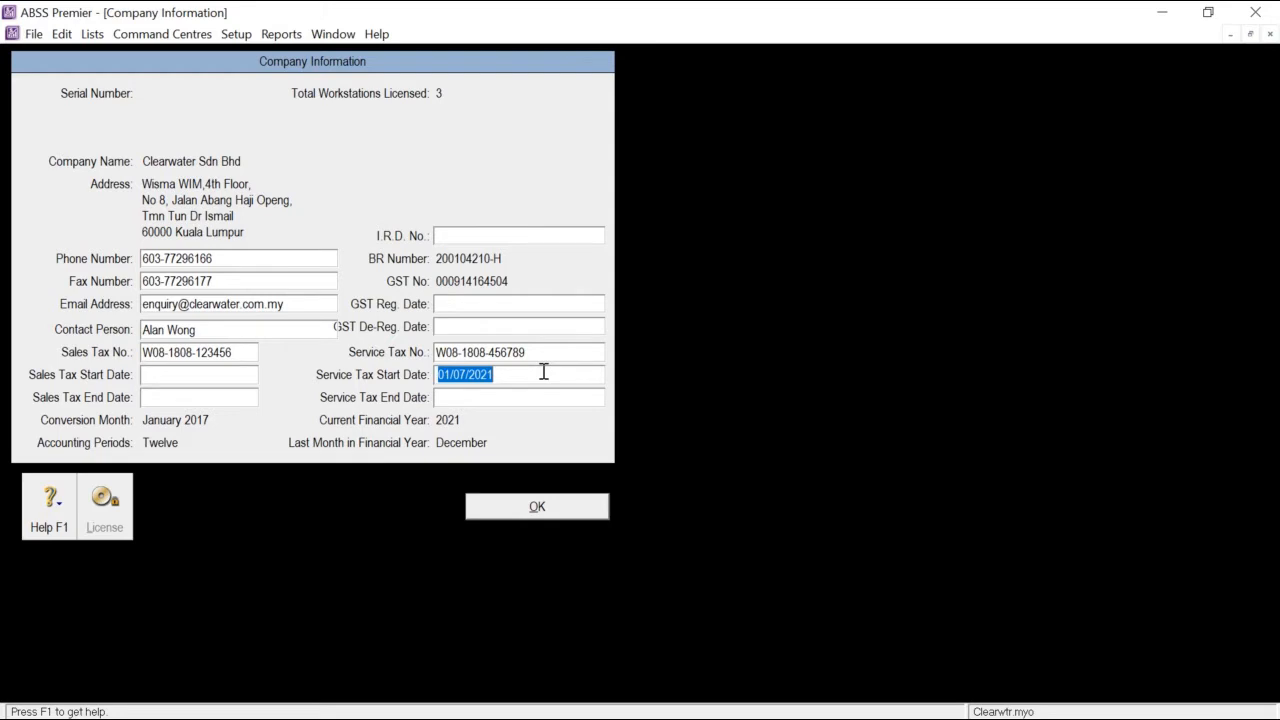
{"action": "left_click", "coordinate": [536, 506]}
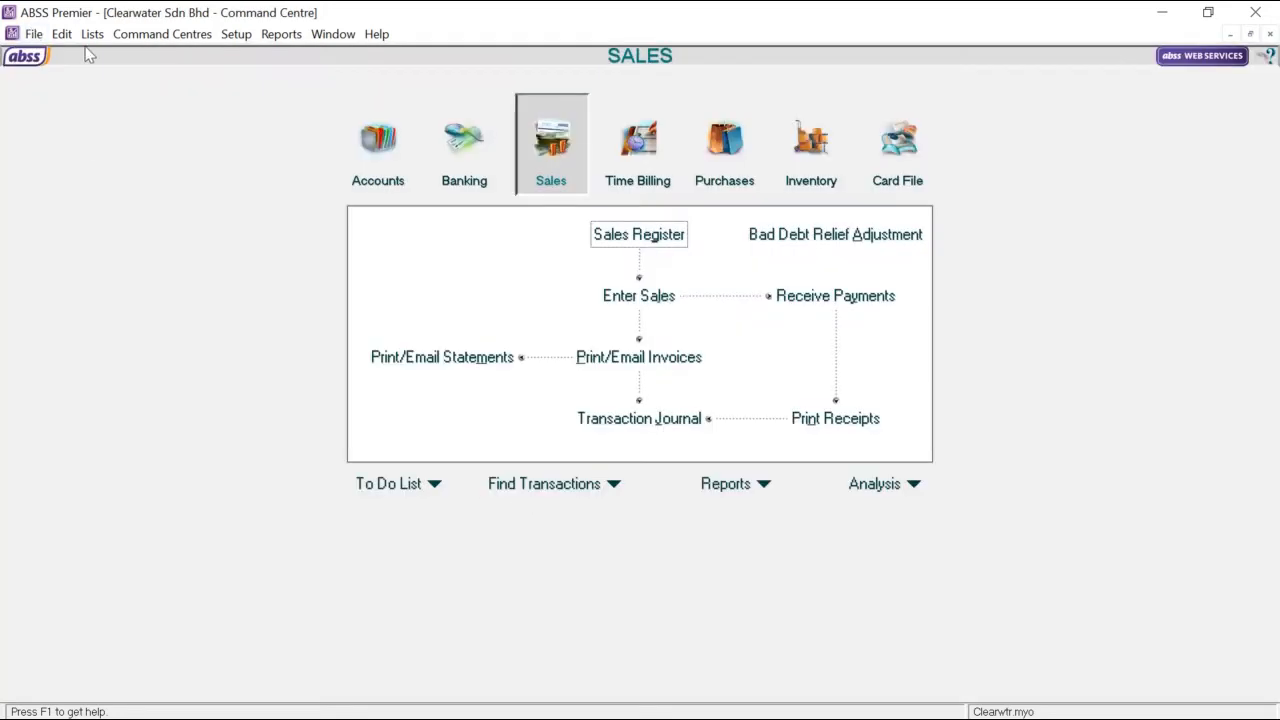
Step: Review the tariff code list and the IT Providers tariff code details
{"action": "left_click", "coordinate": [92, 34]}
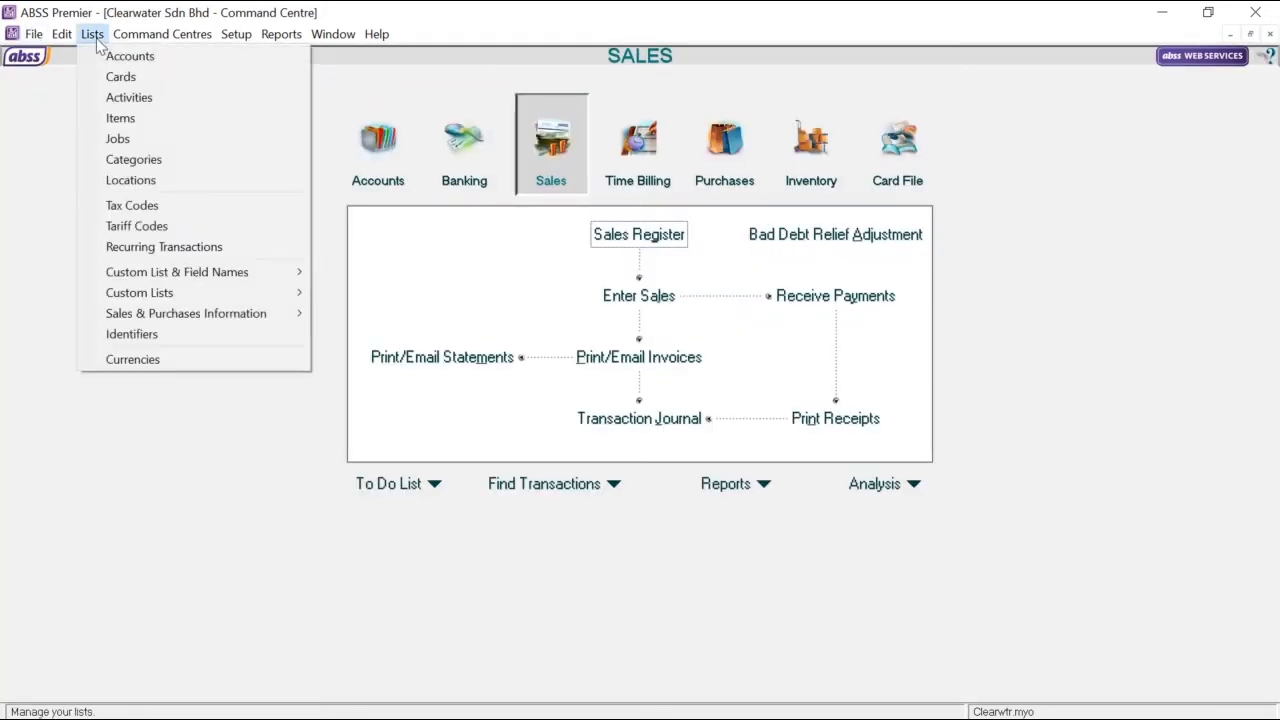
{"action": "mouse_move", "coordinate": [137, 225]}
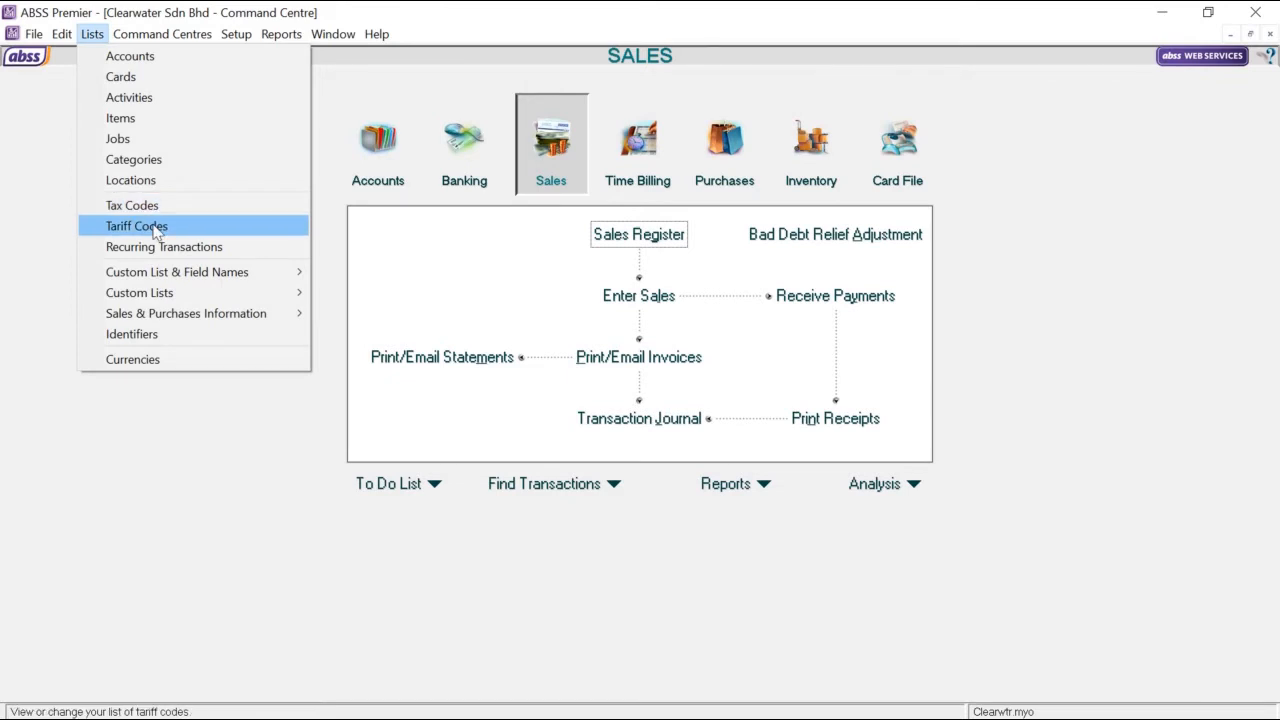
{"action": "left_click", "coordinate": [136, 225]}
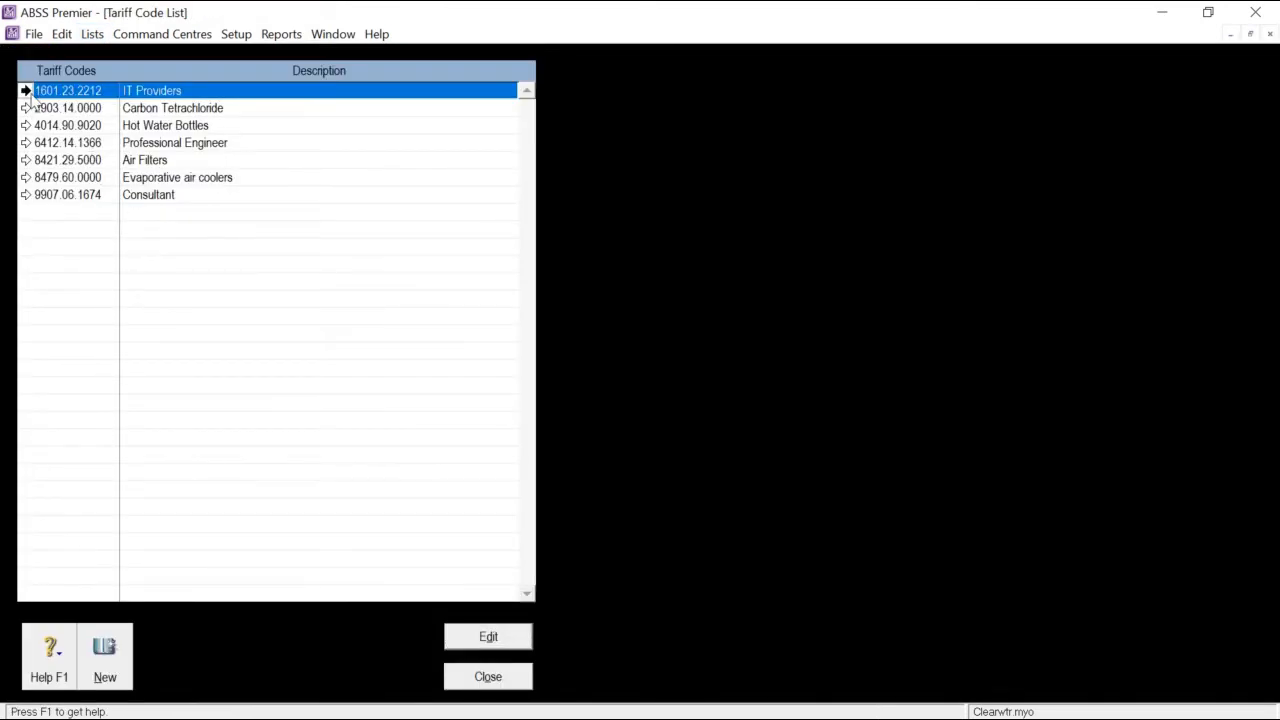
{"action": "left_click", "coordinate": [488, 636]}
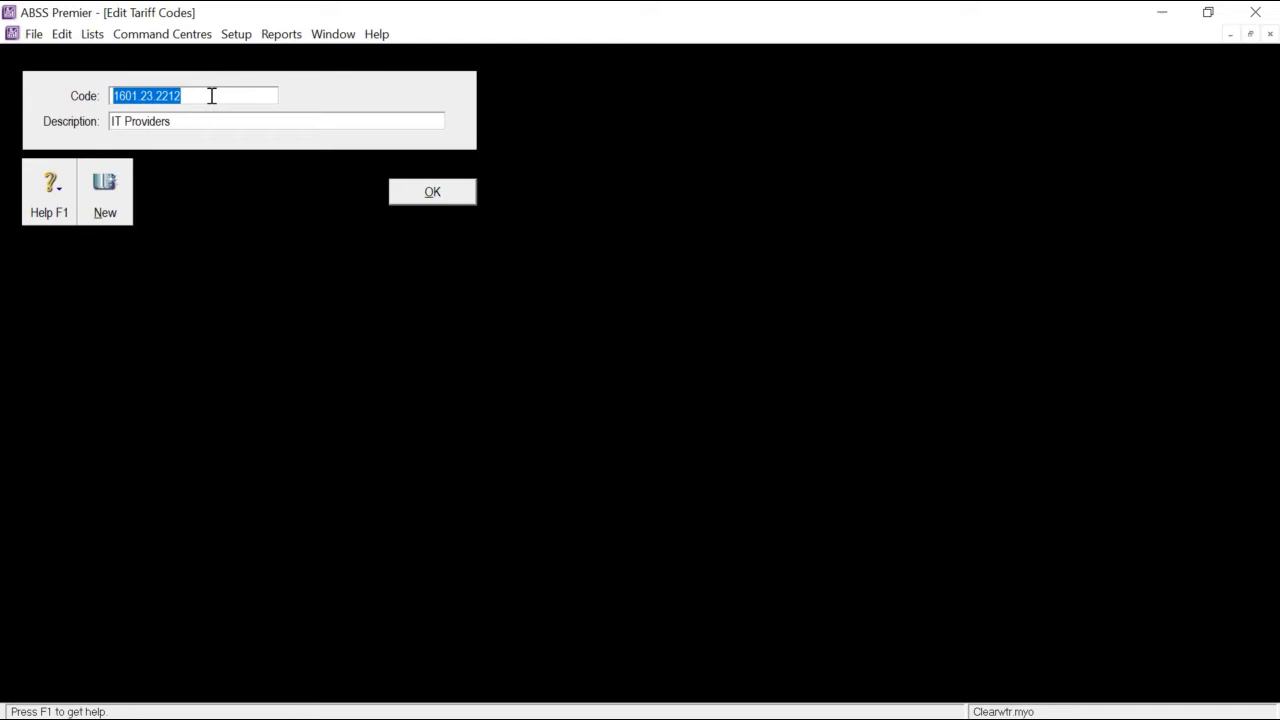
{"action": "mouse_move", "coordinate": [99, 141]}
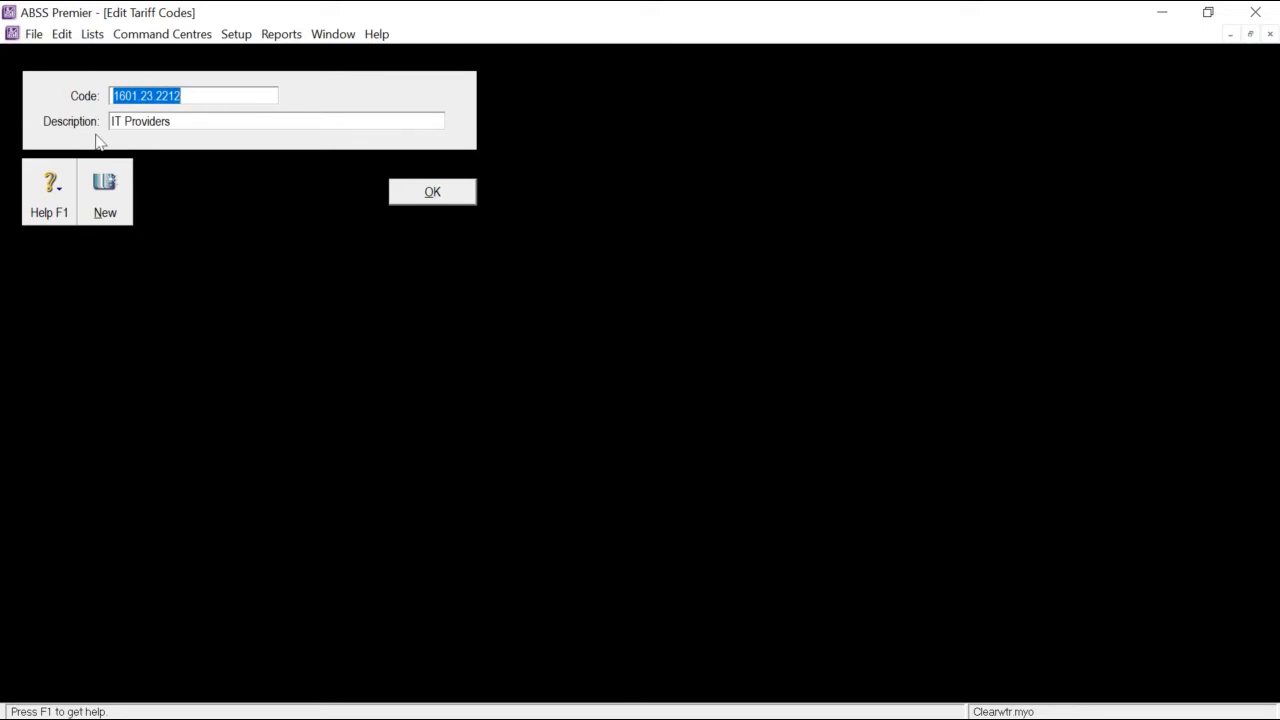
{"action": "left_click", "coordinate": [432, 191]}
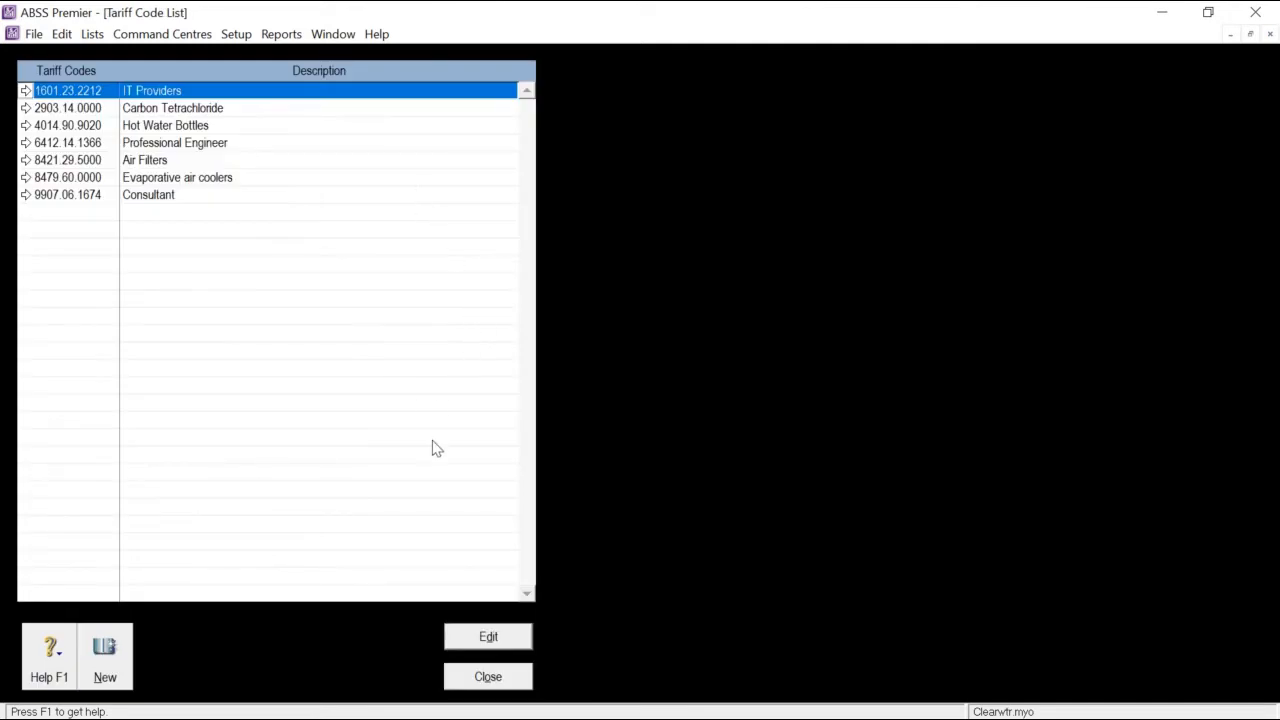
{"action": "left_click", "coordinate": [488, 676]}
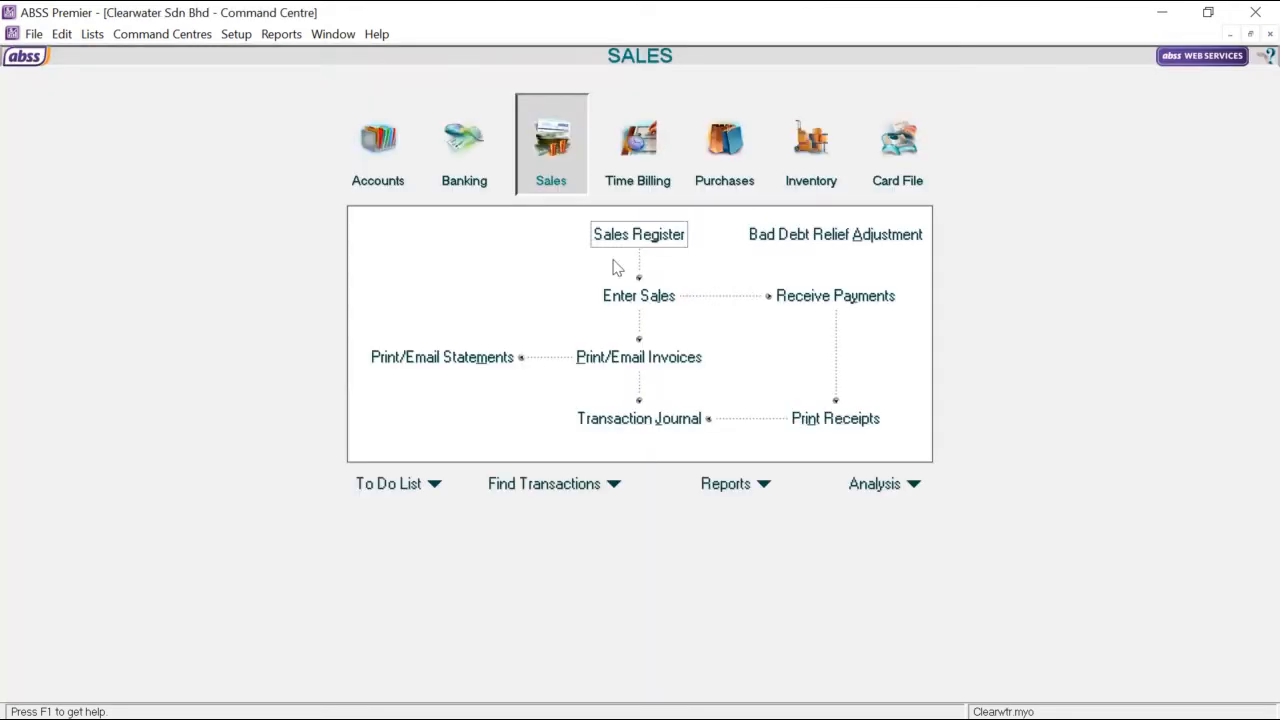
Step: Open My Town Realty's invoice 00000091 and confirm its line's tariff code 4014.90.9020
{"action": "left_click", "coordinate": [638, 234]}
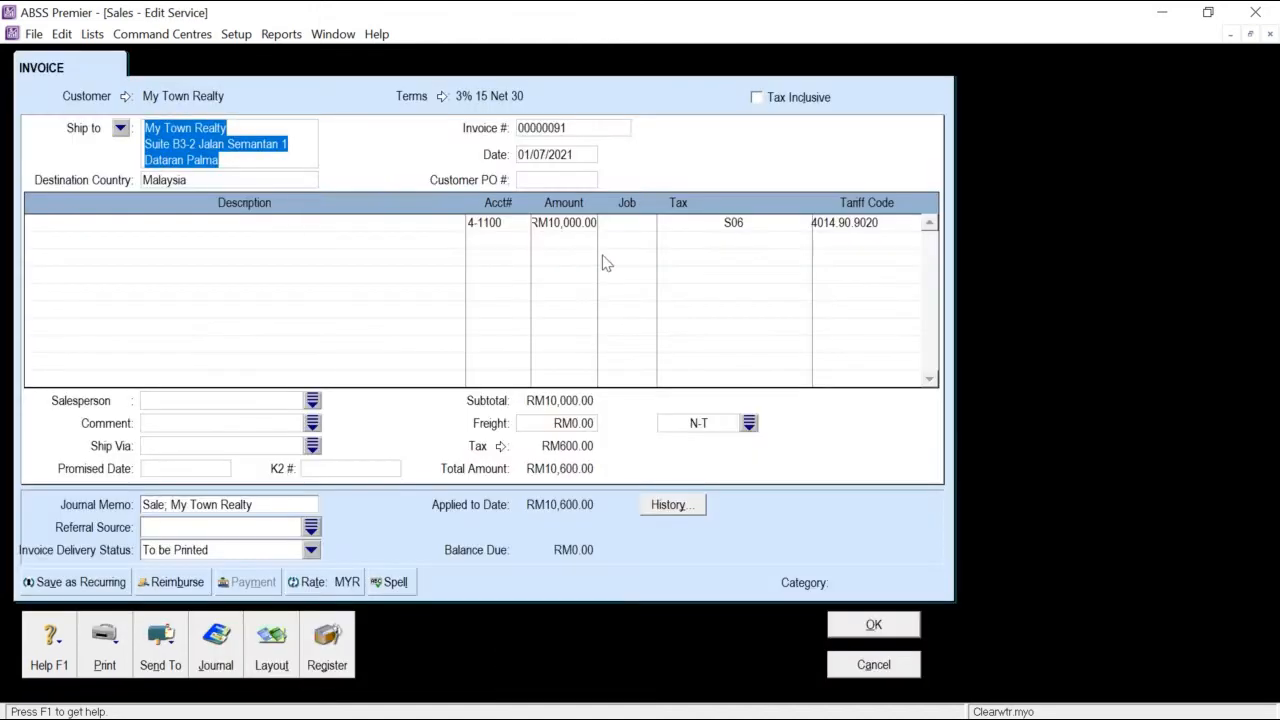
{"action": "left_click", "coordinate": [860, 222]}
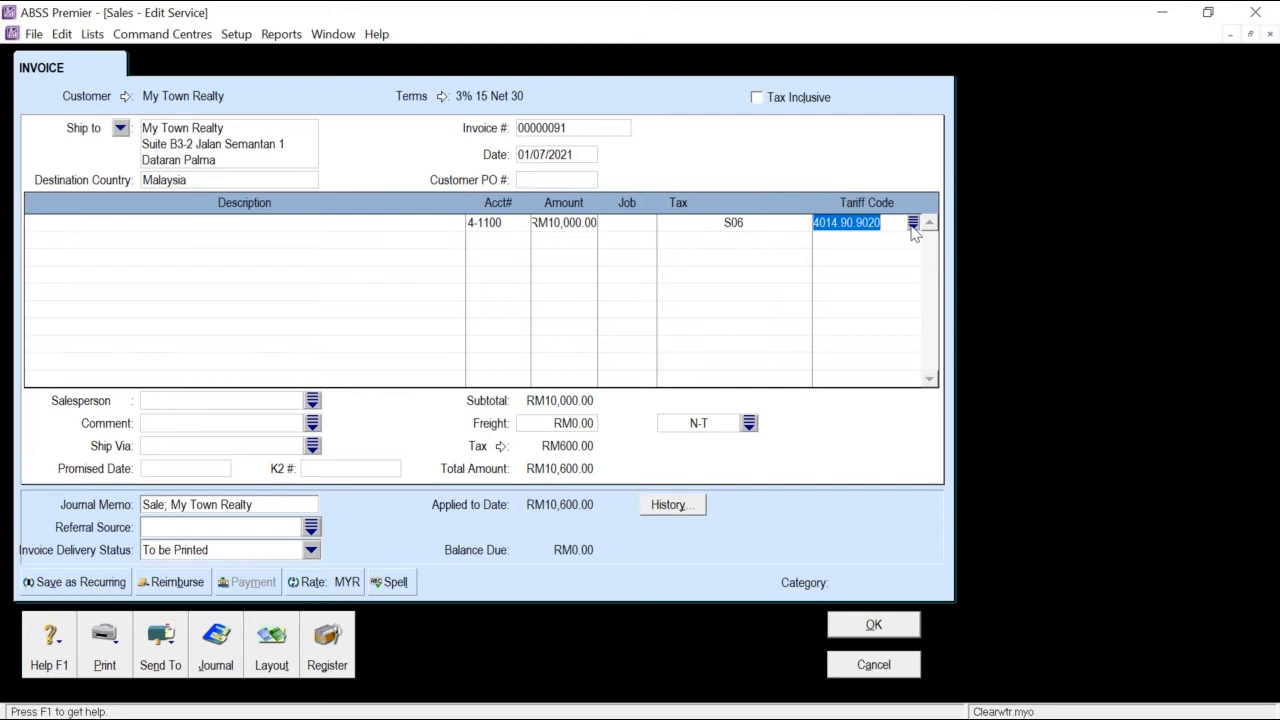
{"action": "left_click", "coordinate": [911, 222]}
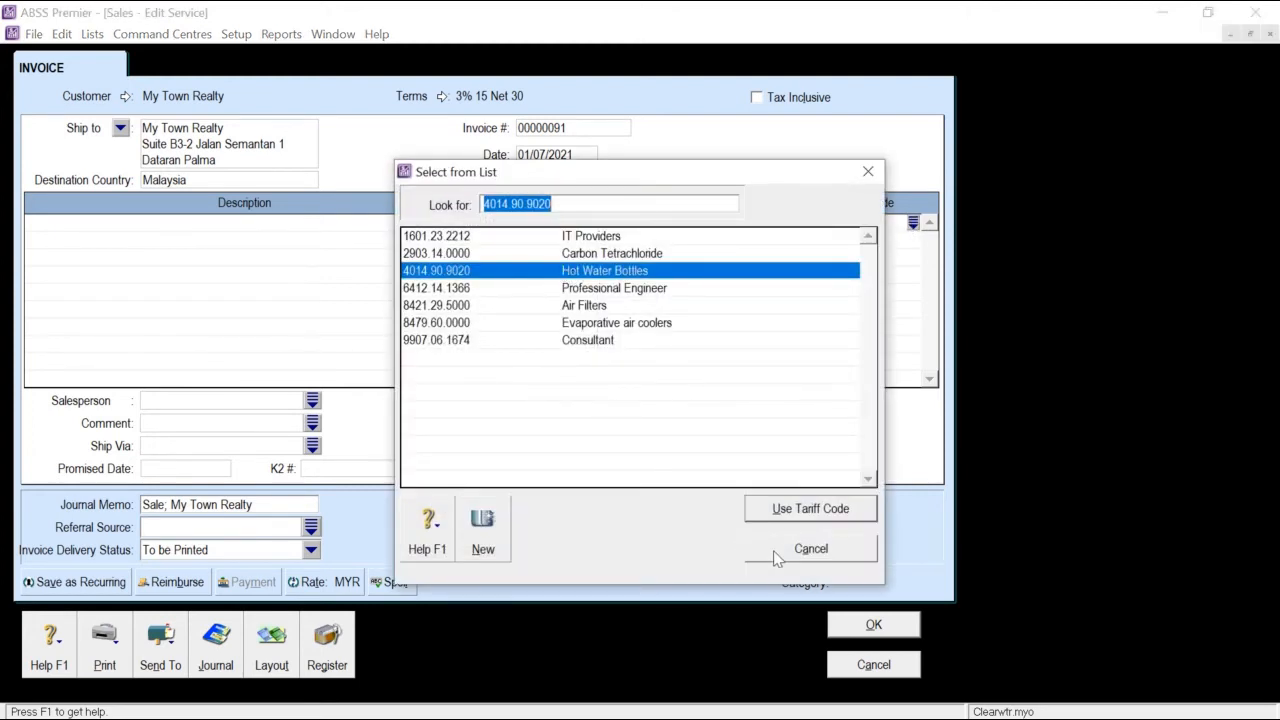
{"action": "left_click", "coordinate": [809, 508]}
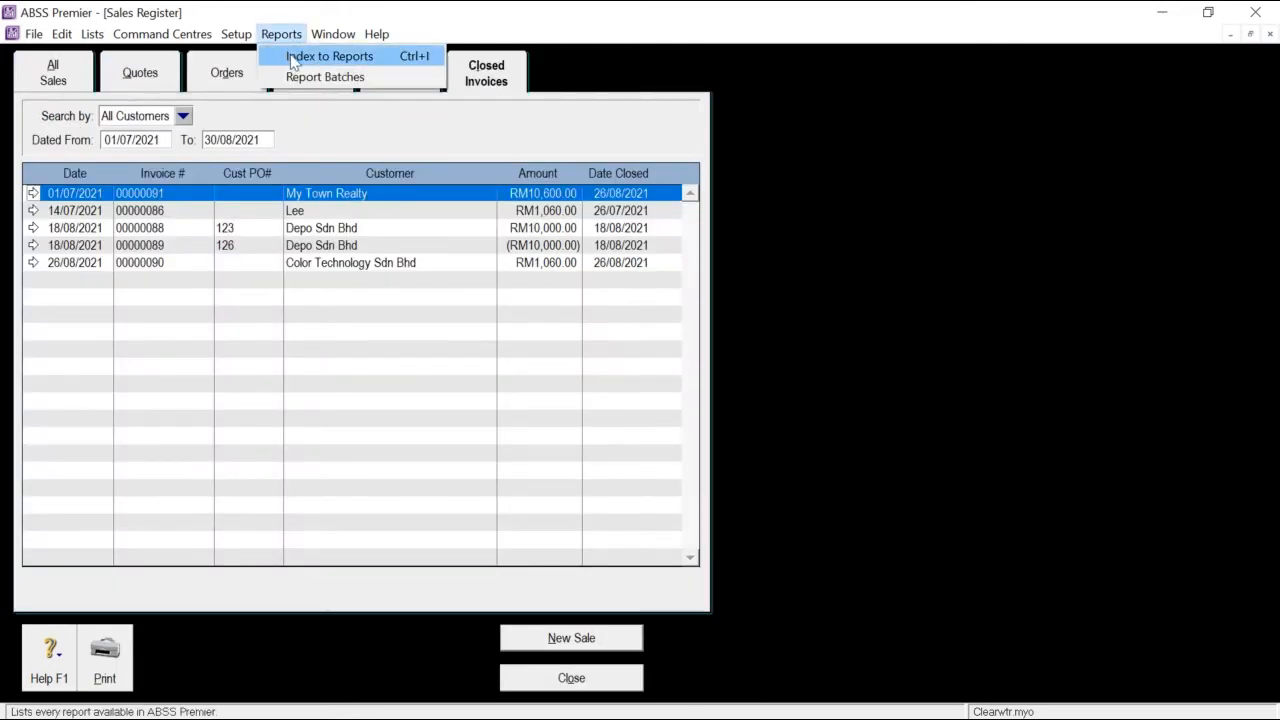
{"action": "mouse_move", "coordinate": [378, 64]}
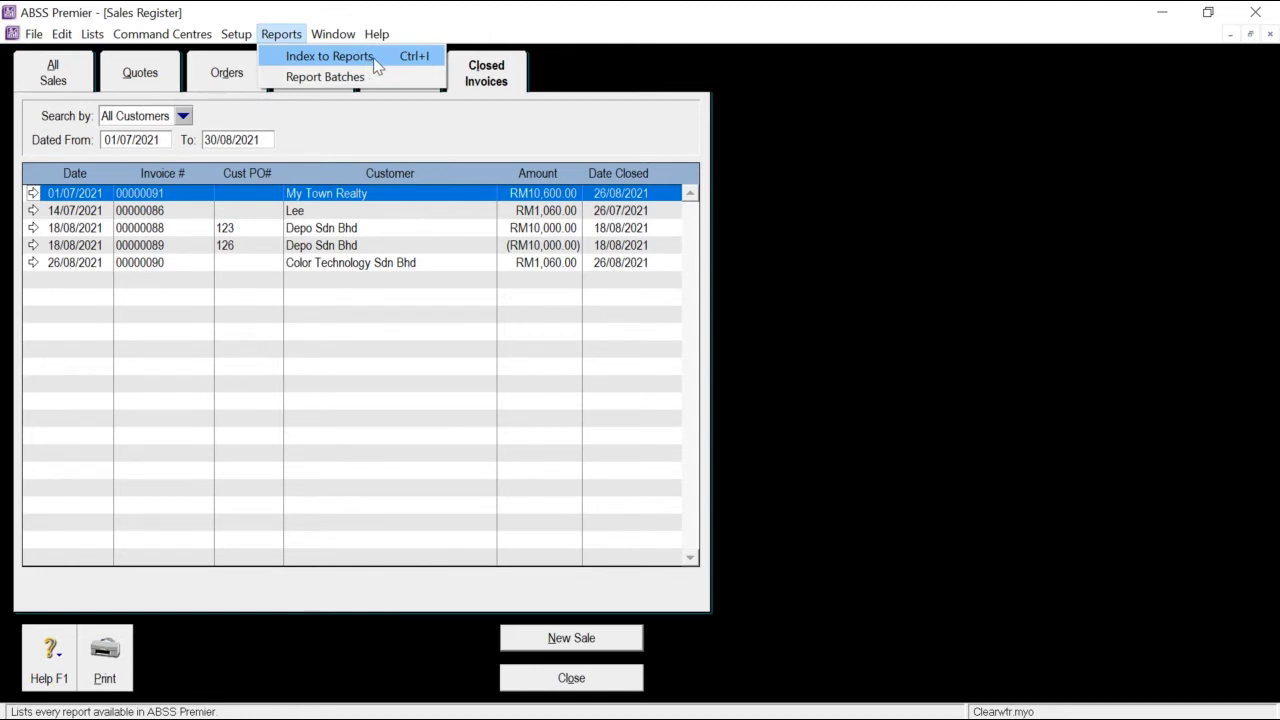
Step: Generate the SST02 [Summary] report from the GST/Sales Tax reports for July–August
{"action": "left_click", "coordinate": [329, 55]}
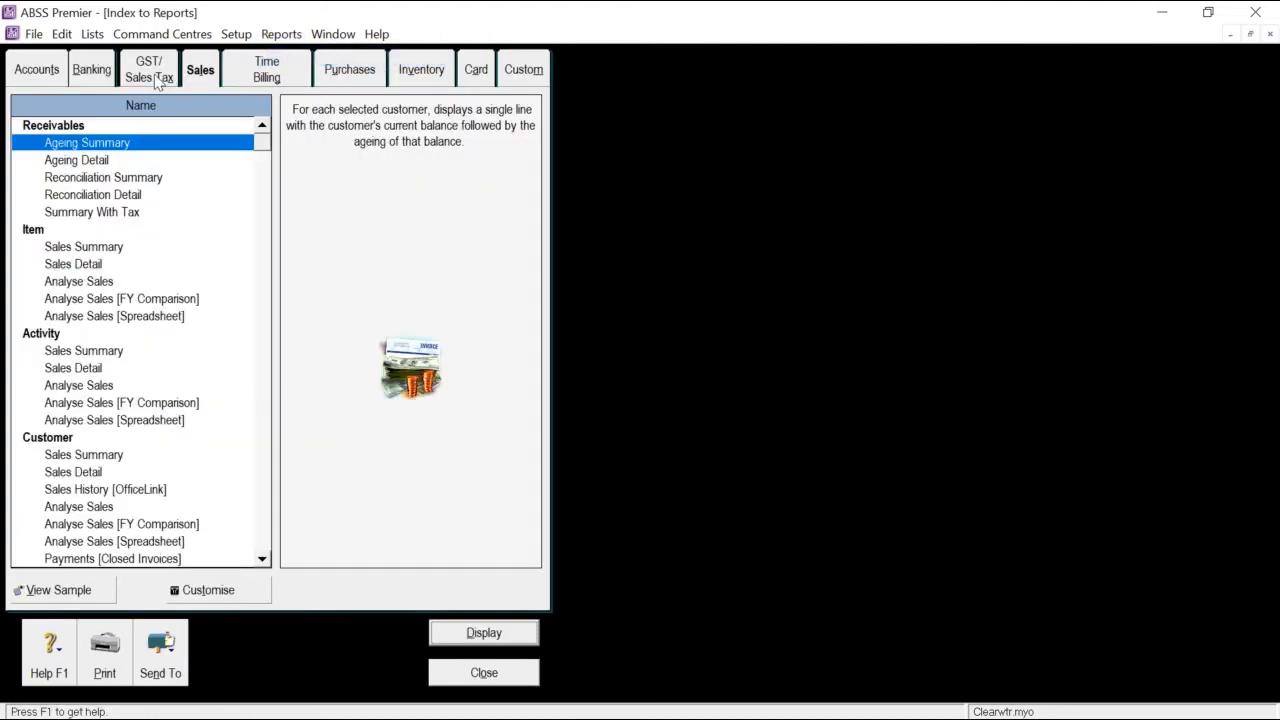
{"action": "left_click", "coordinate": [148, 69]}
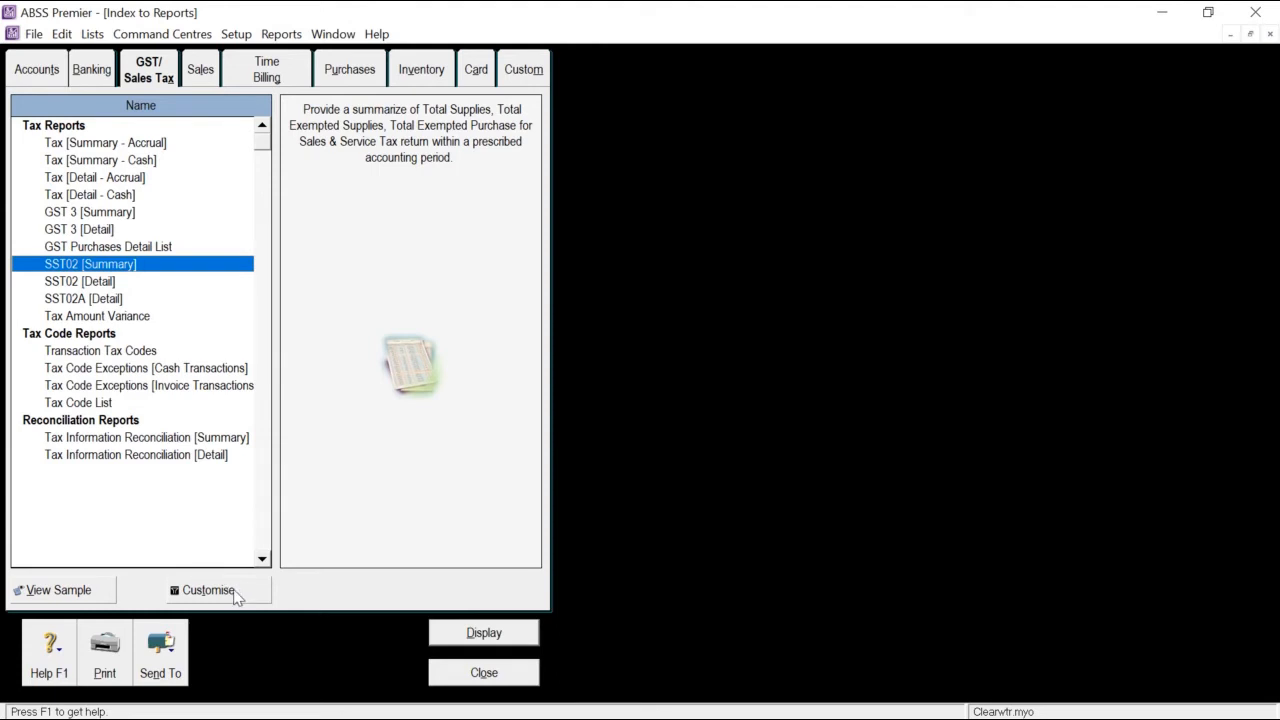
{"action": "left_click", "coordinate": [207, 590]}
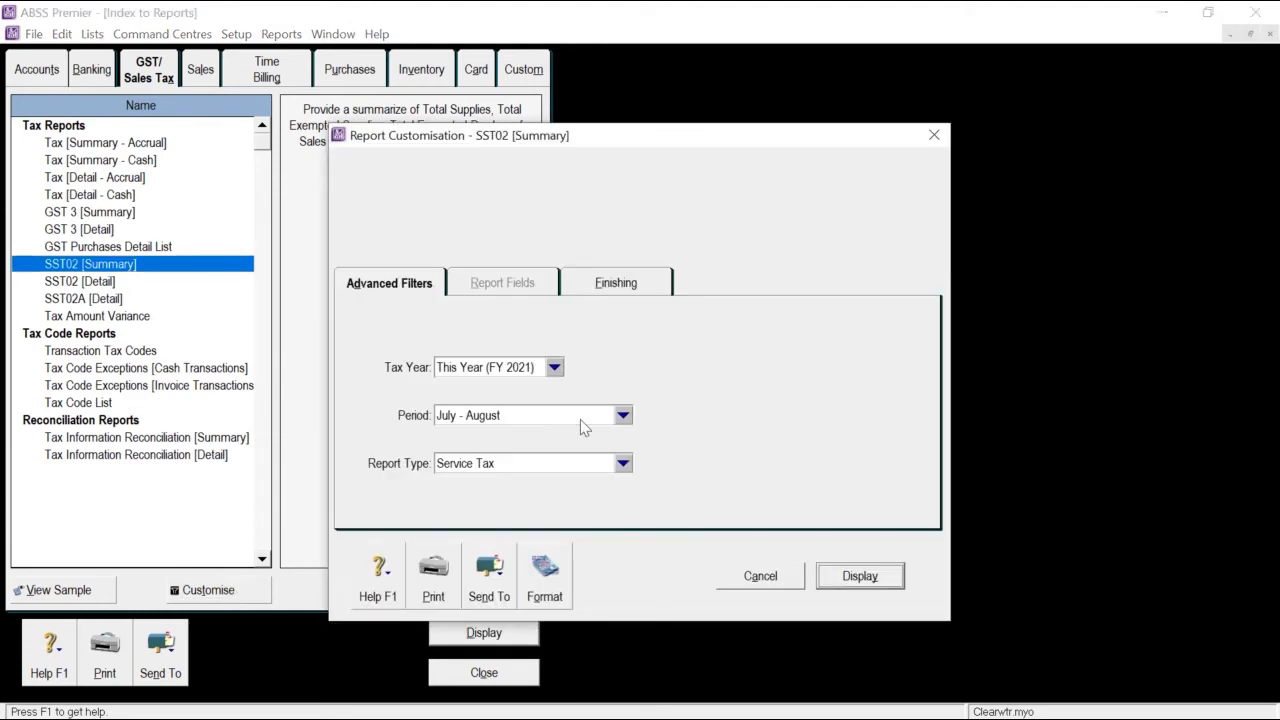
{"action": "mouse_move", "coordinate": [540, 418]}
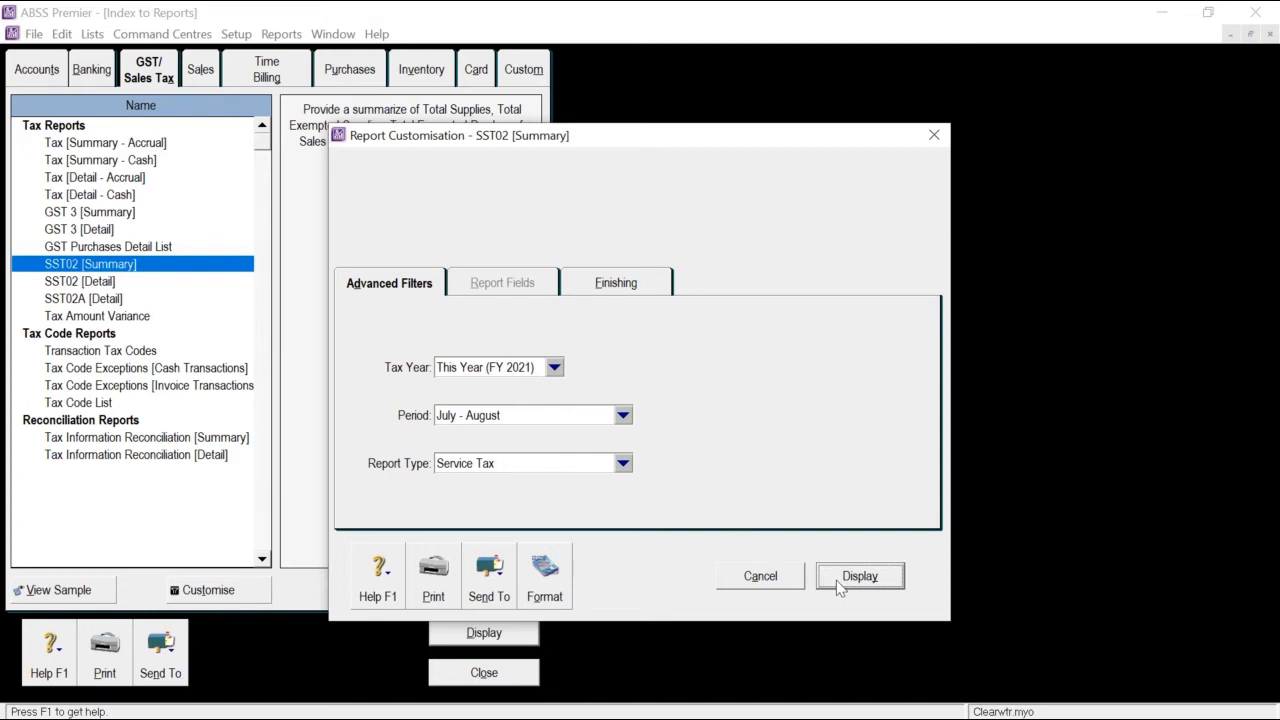
{"action": "left_click", "coordinate": [858, 575]}
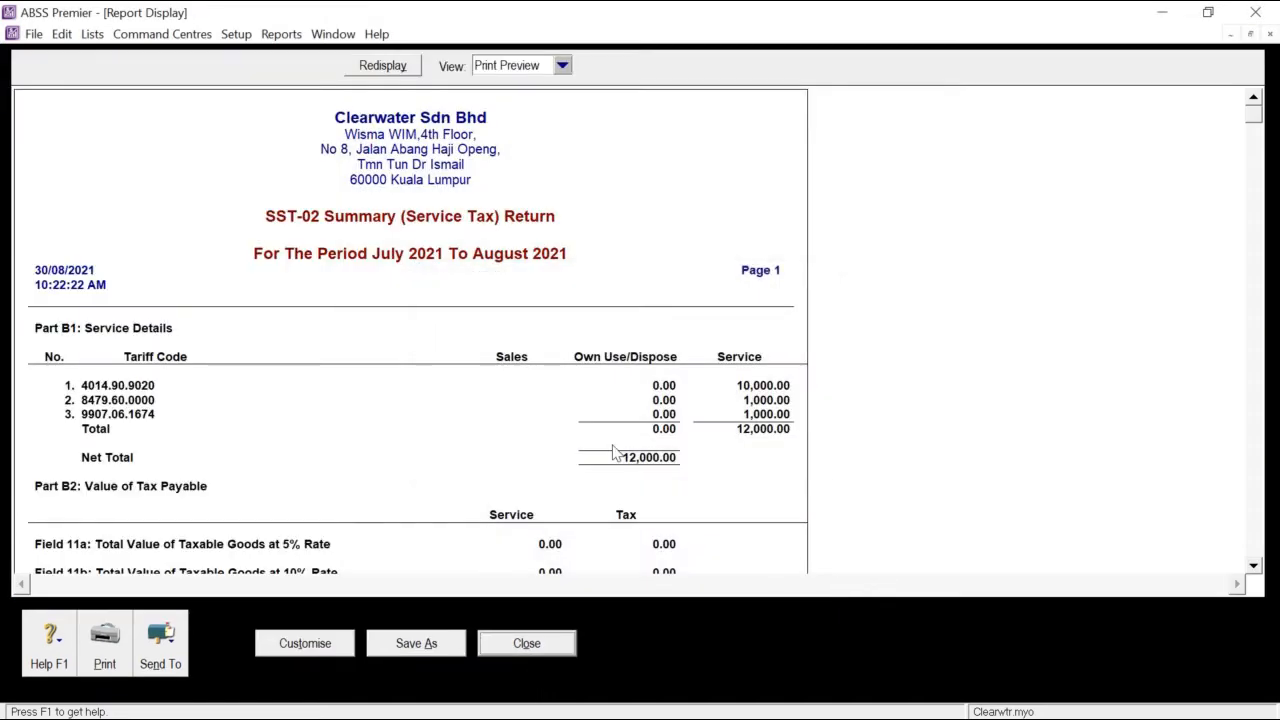
Step: Review the 720.00 service tax payable on 12,000.00, then close the summary return
{"action": "scroll", "scroll_direction": "down", "scroll_amount": 3}
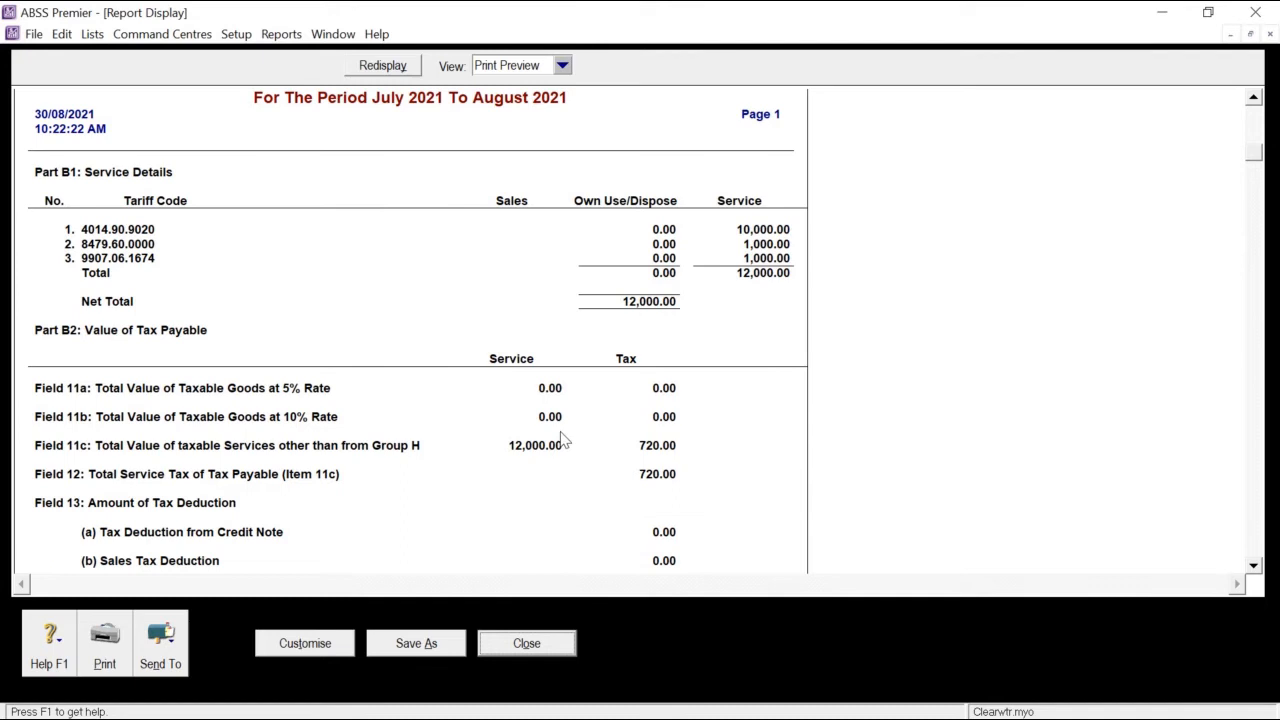
{"action": "mouse_move", "coordinate": [678, 447]}
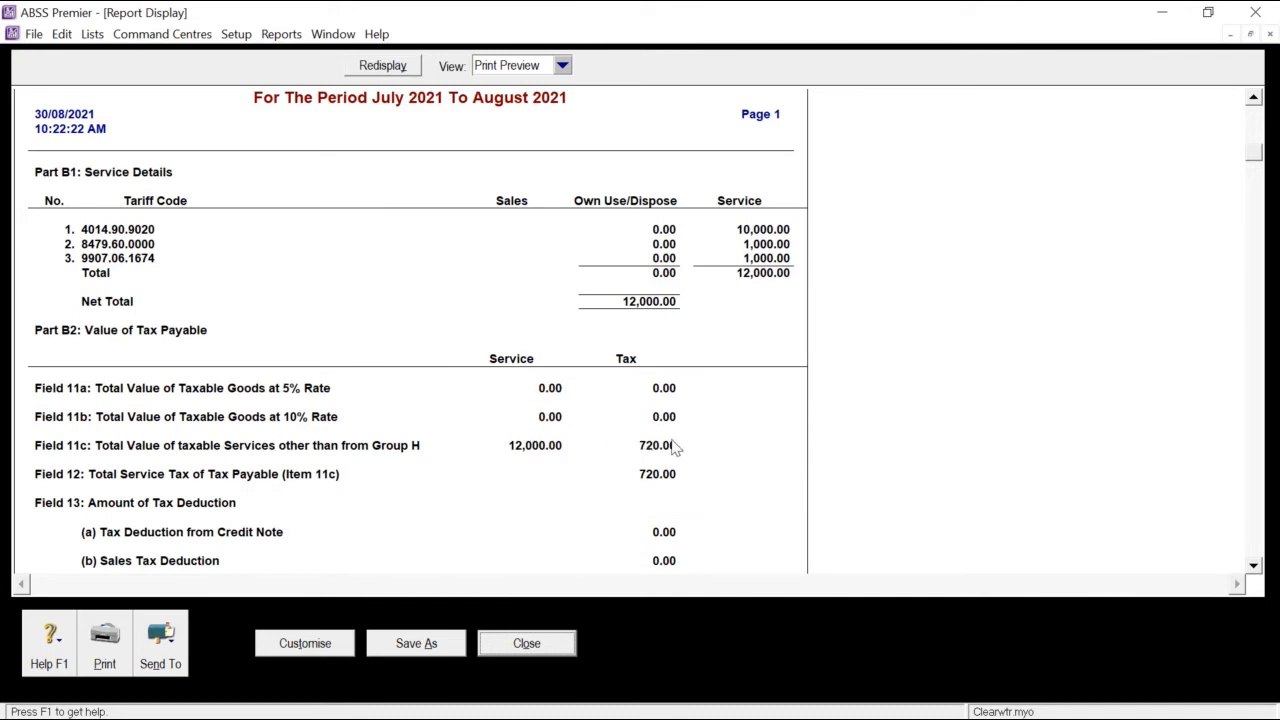
{"action": "mouse_move", "coordinate": [695, 461]}
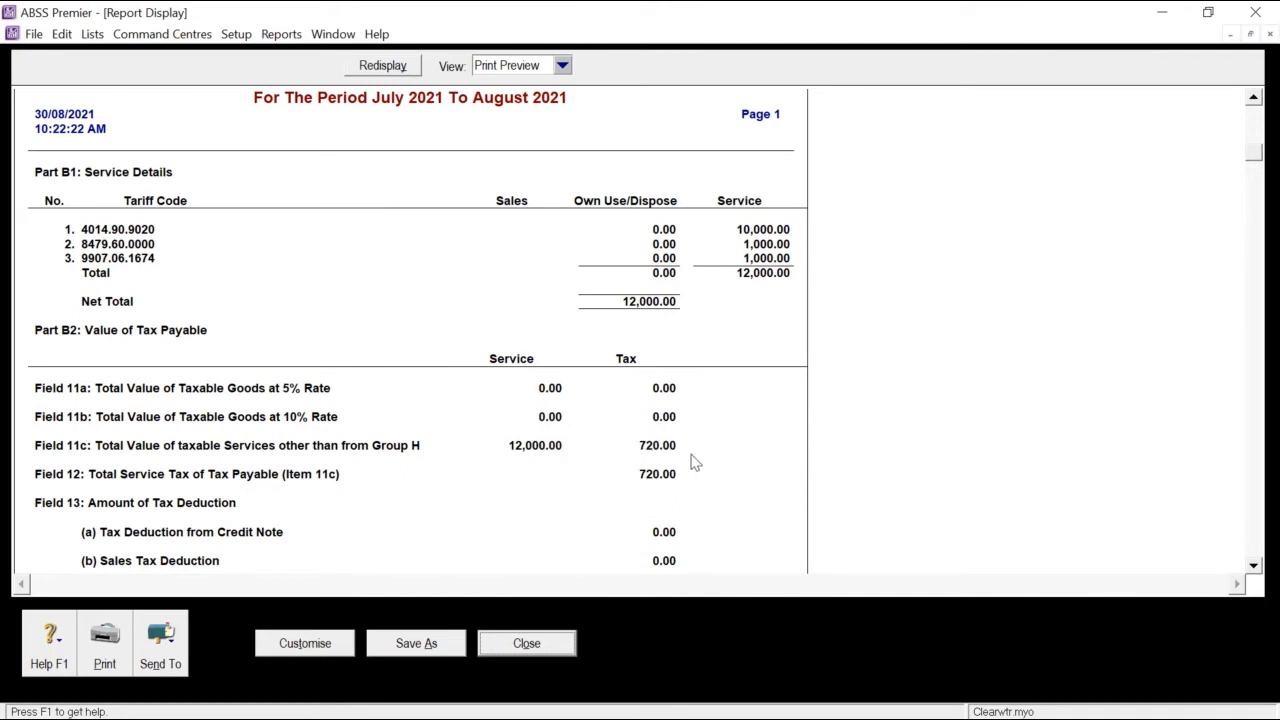
{"action": "left_click", "coordinate": [526, 643]}
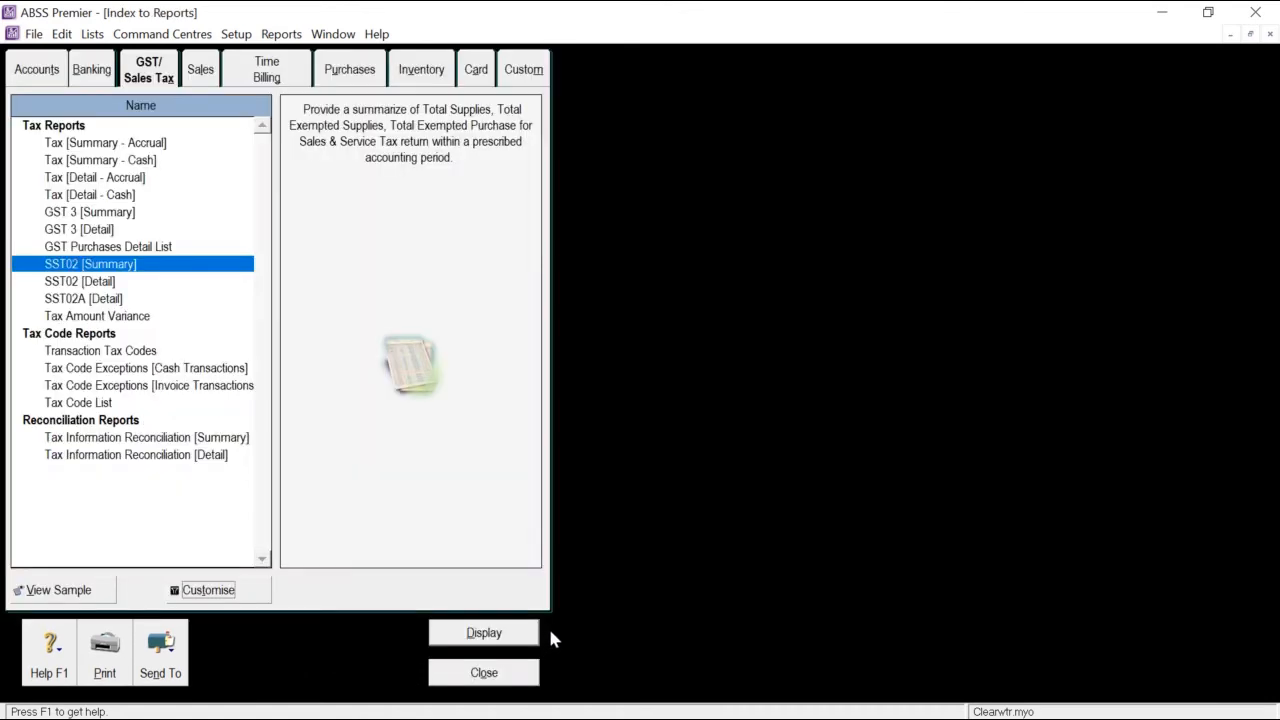
{"action": "mouse_move", "coordinate": [75, 293]}
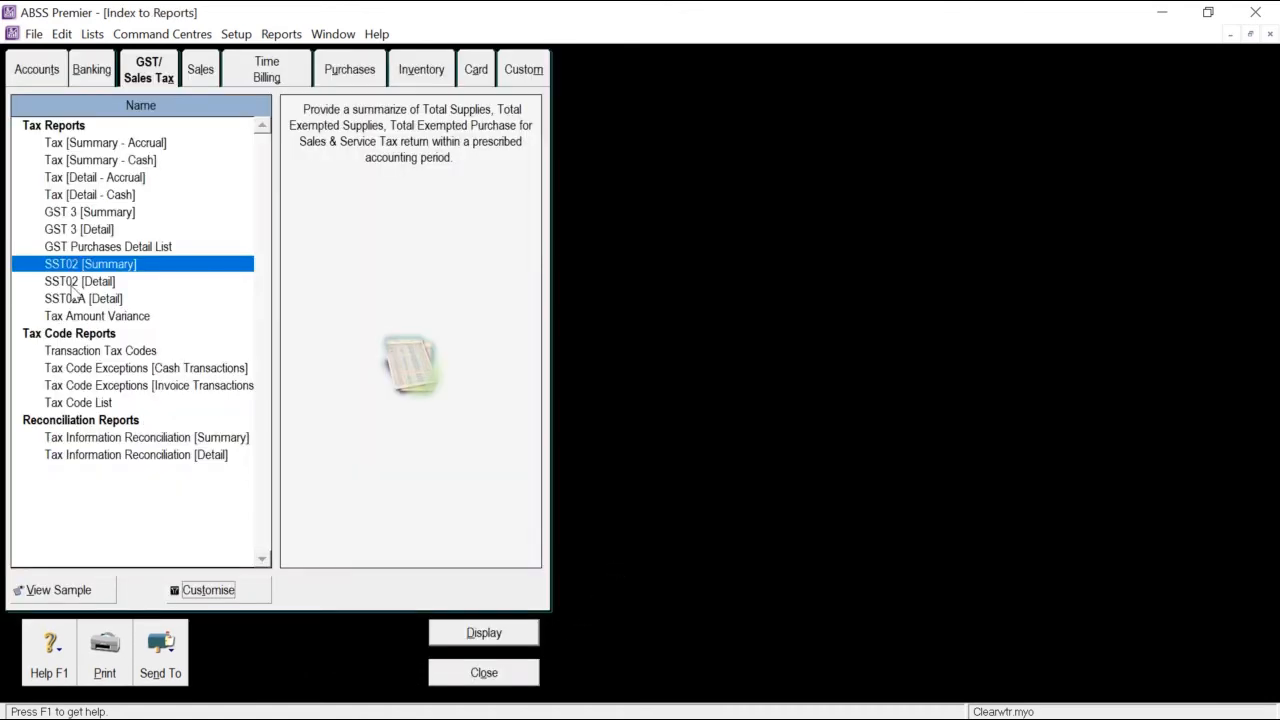
Step: Generate the SST02 [Detail] report for July–August and scroll through its invoices
{"action": "left_click", "coordinate": [80, 281]}
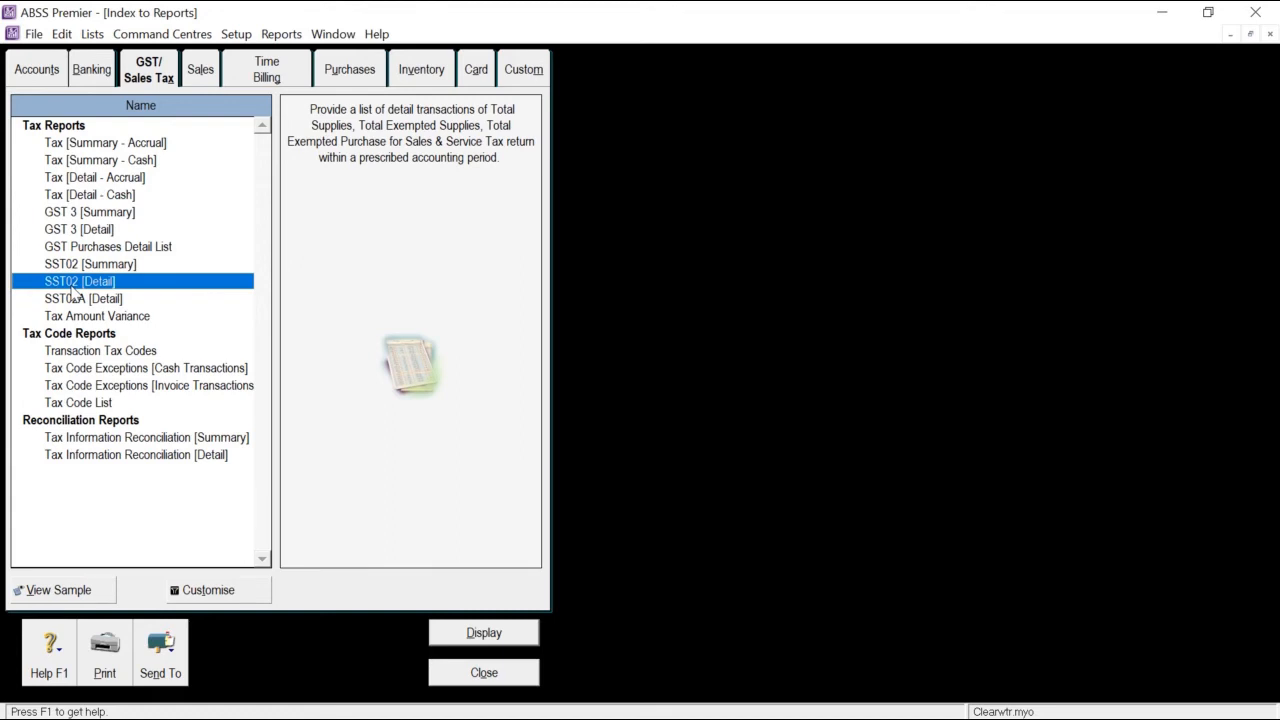
{"action": "mouse_move", "coordinate": [238, 604]}
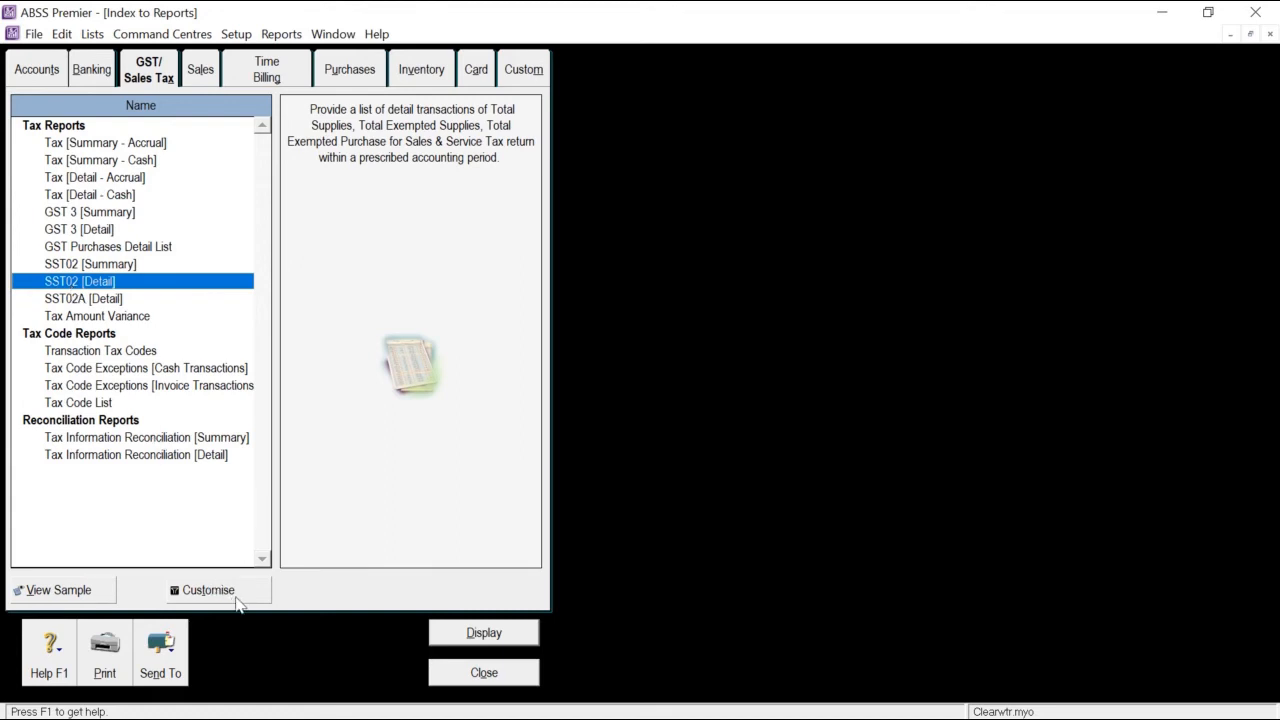
{"action": "left_click", "coordinate": [208, 589]}
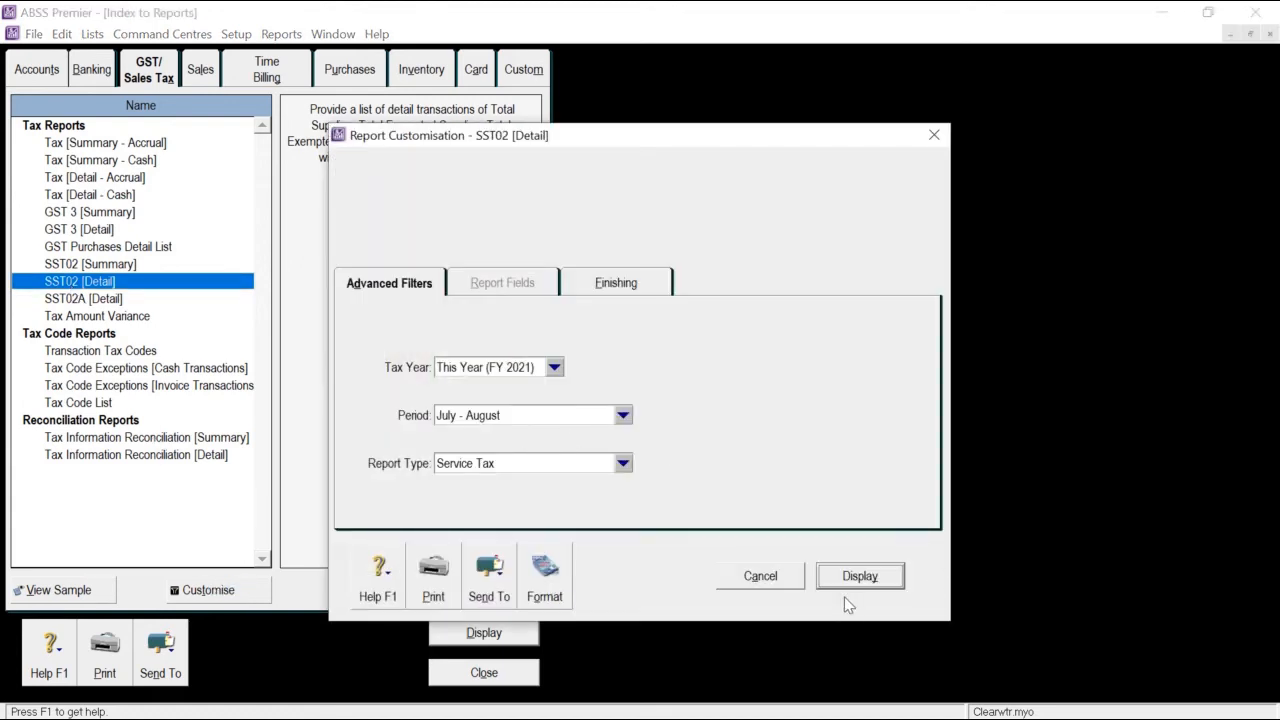
{"action": "left_click", "coordinate": [858, 575]}
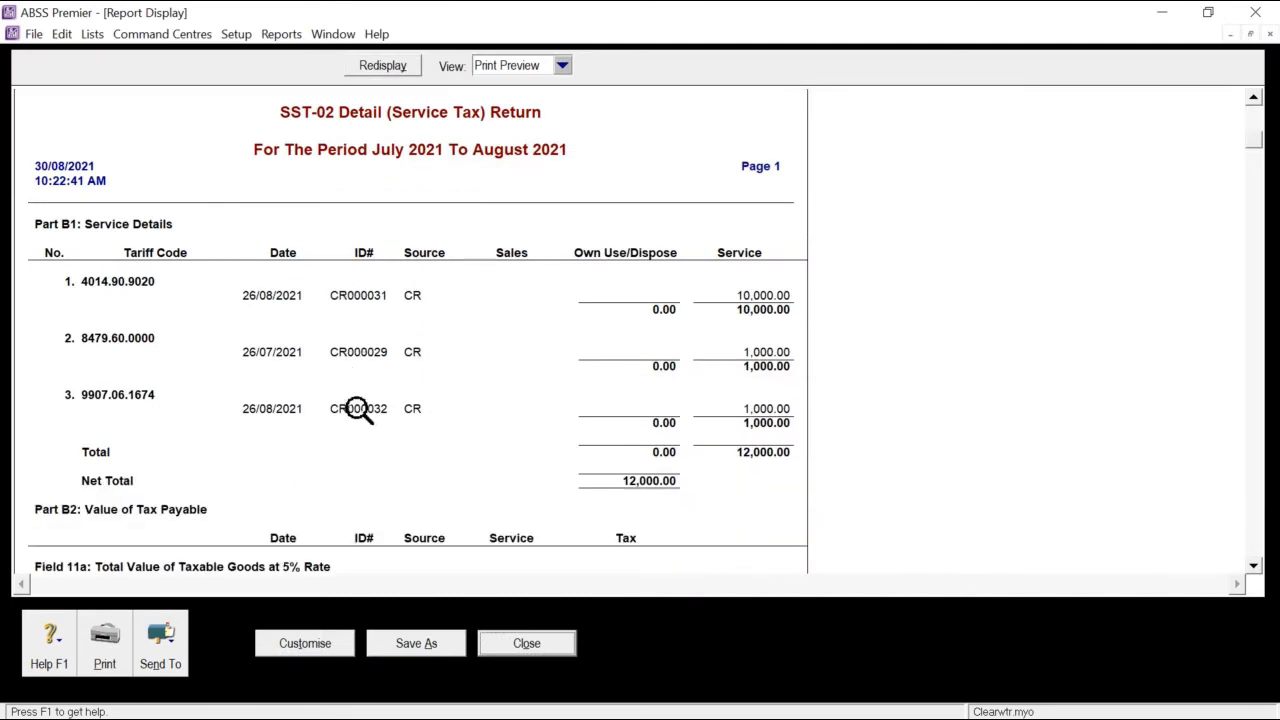
{"action": "scroll", "scroll_direction": "down", "scroll_amount": 3}
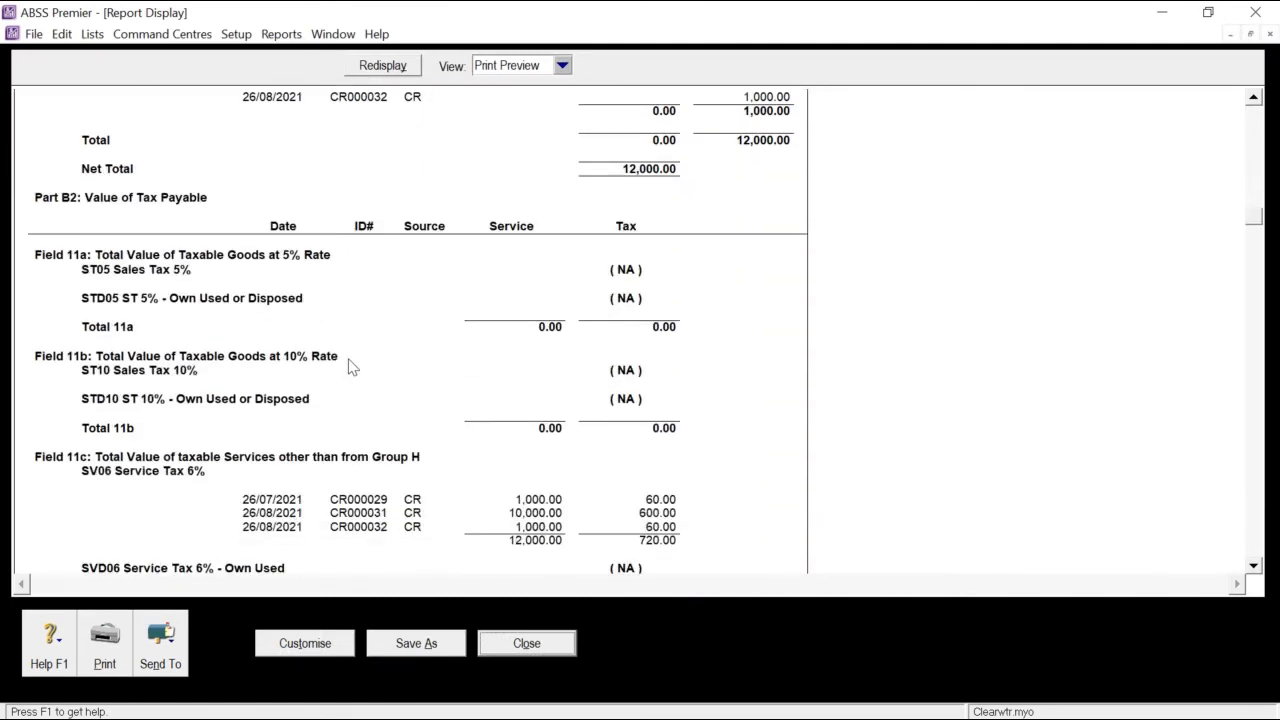